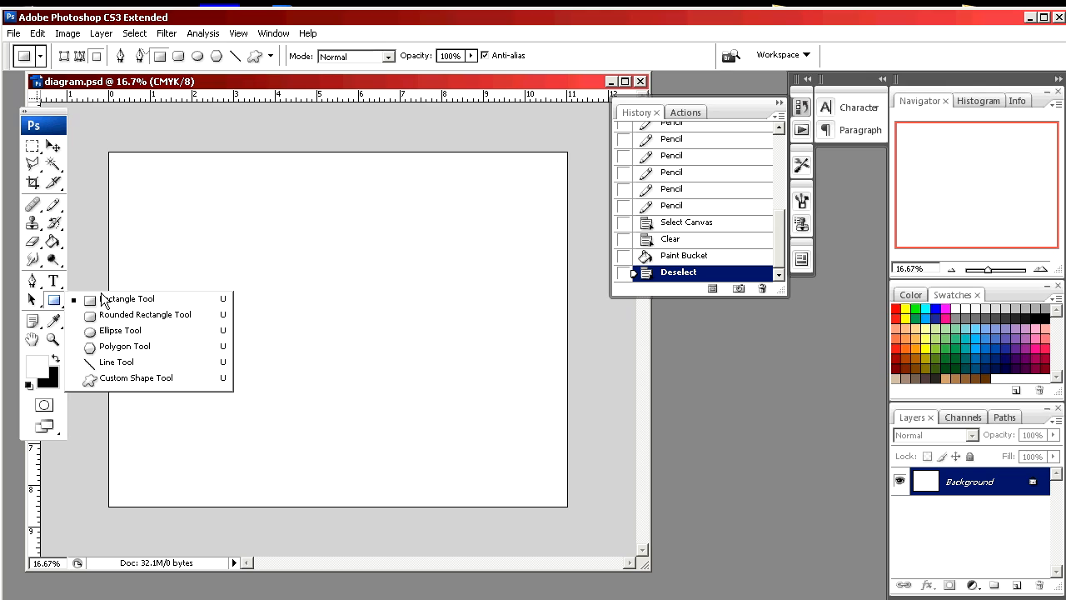
Switch to the Rectangle Tool for drawing rectangles.
click(130, 298)
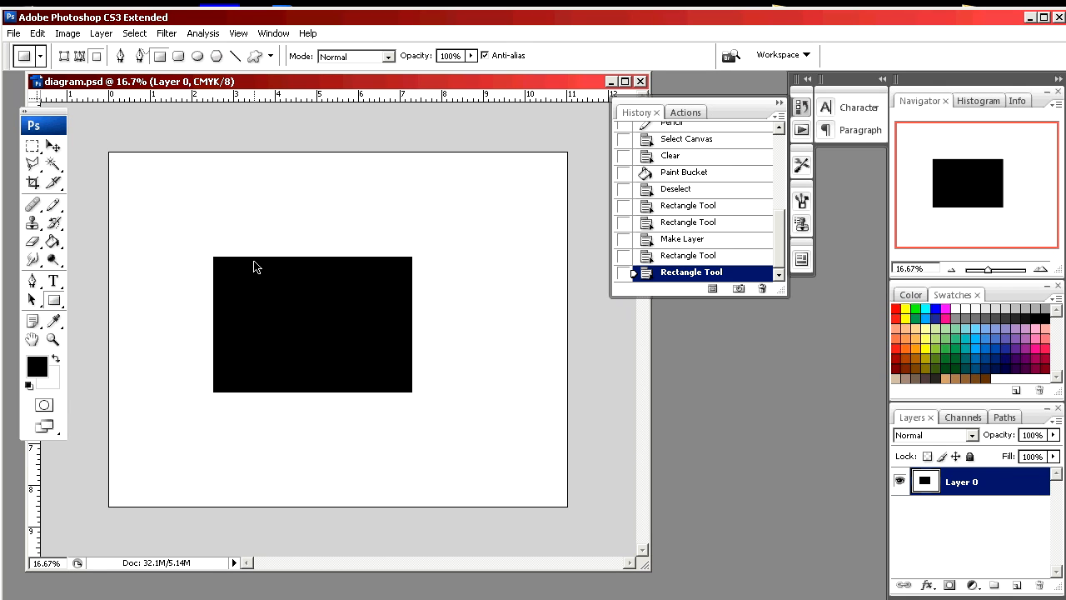
mouse_move(673, 259)
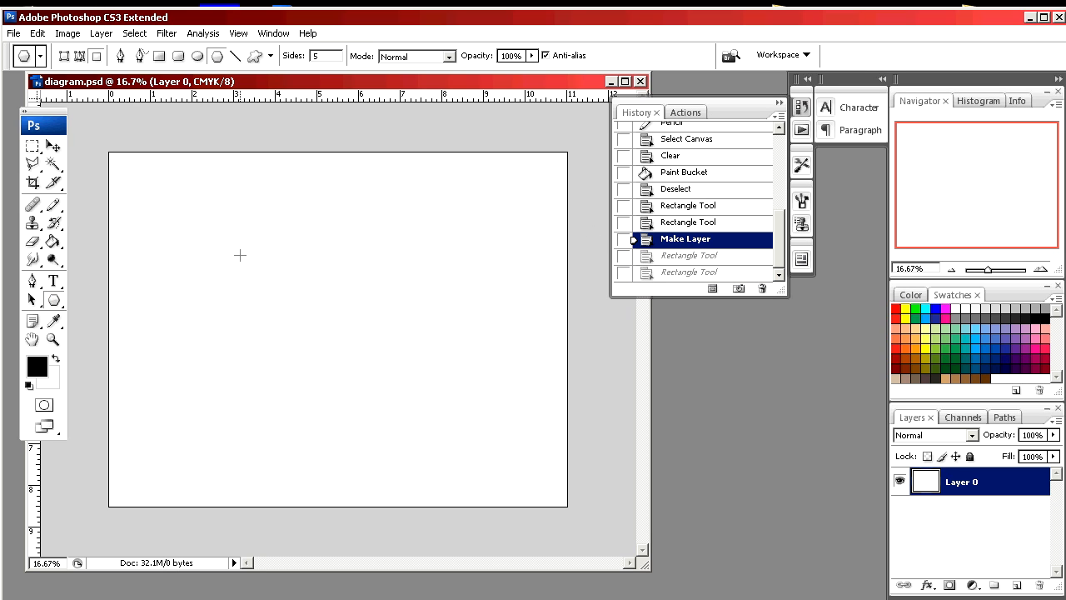
Select the Pen Tool to draw a path with anchor points.
scroll(down, 3)
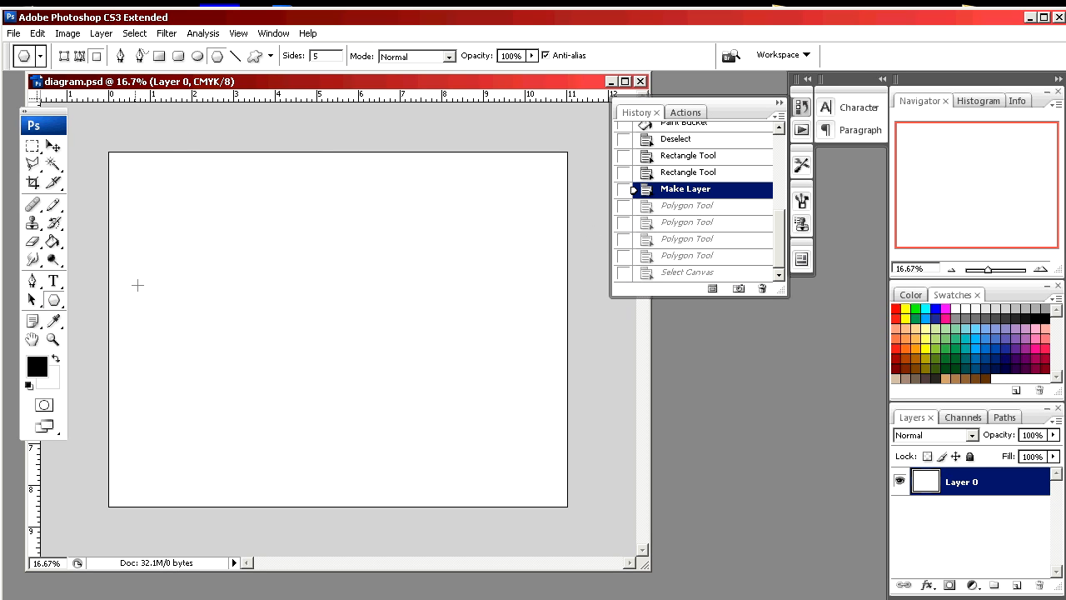
click(33, 281)
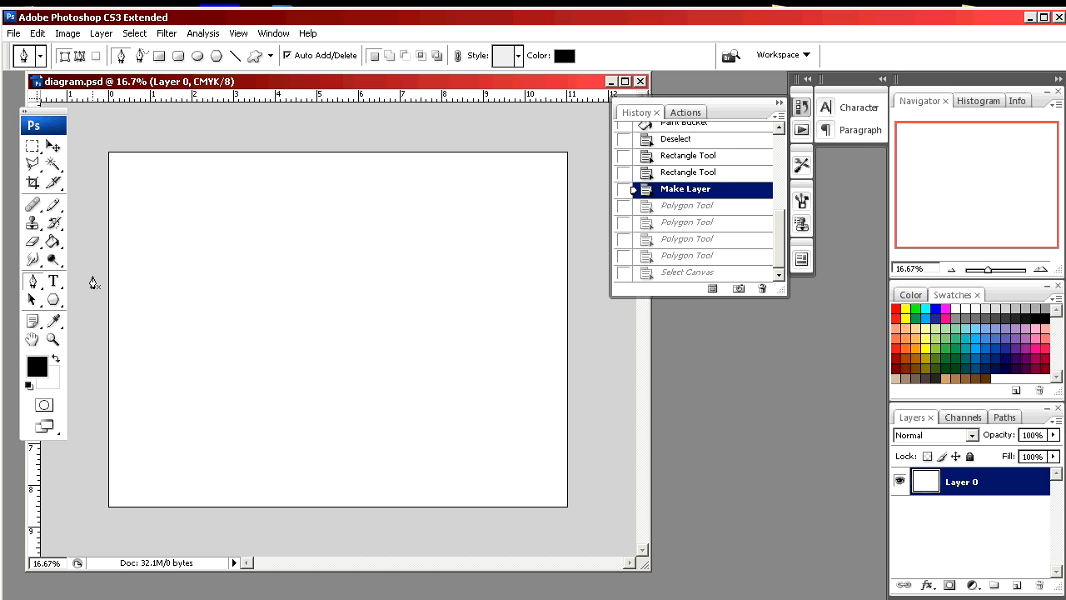
mouse_move(176, 205)
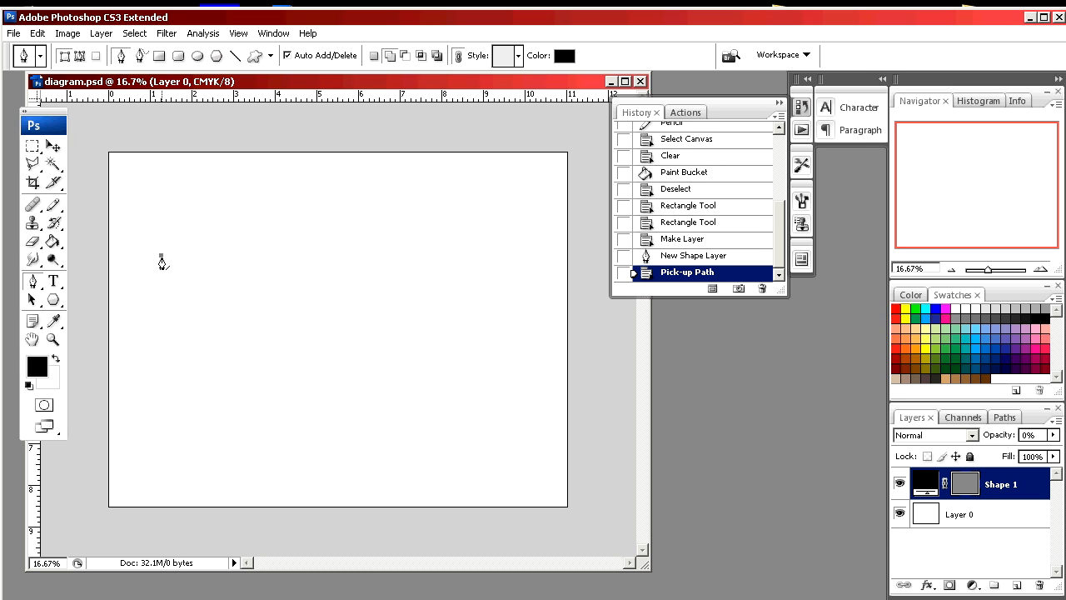
mouse_move(164, 253)
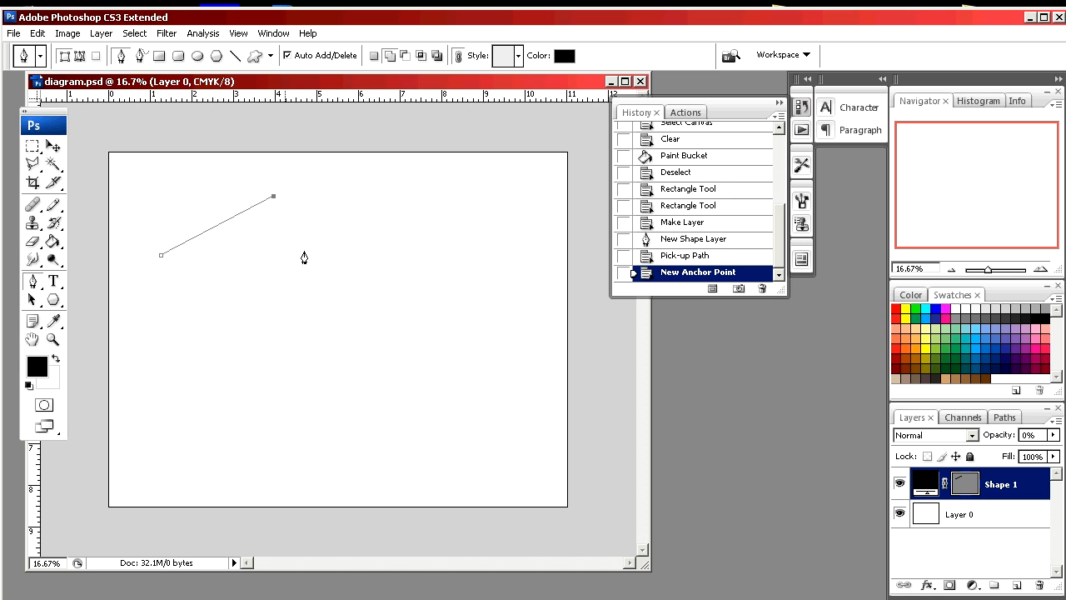
Undo the straight second anchor and drag a new anchor to arch the segment upward.
click(686, 255)
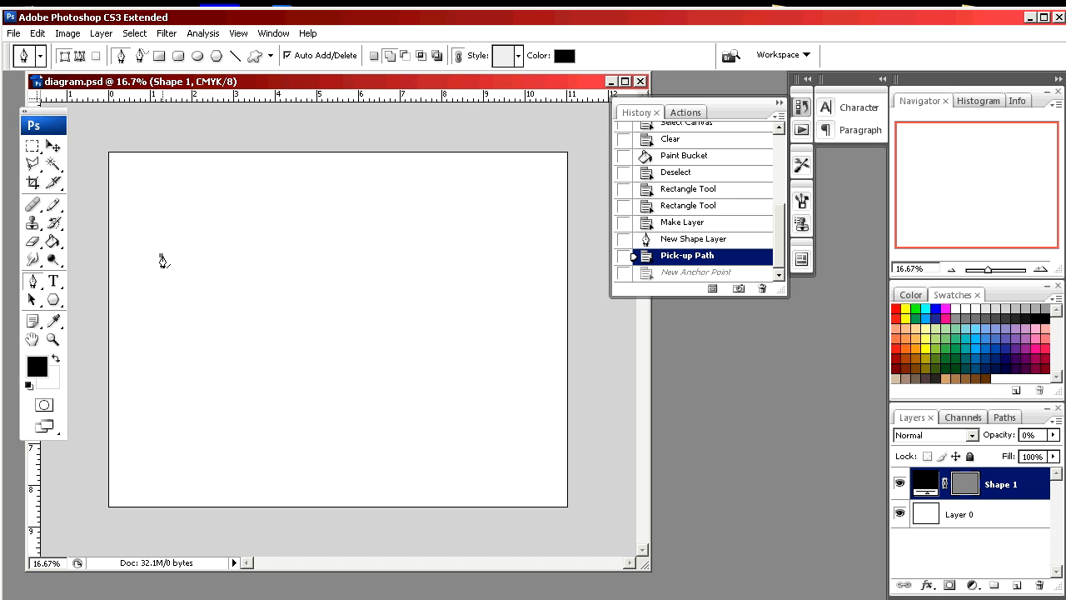
mouse_move(166, 263)
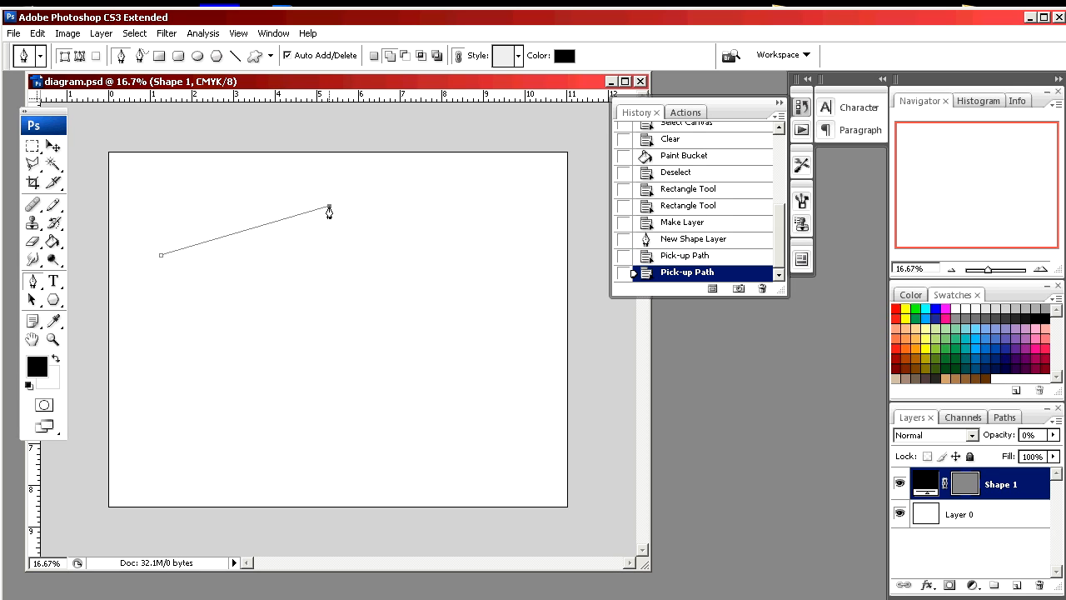
drag(327, 210, 414, 258)
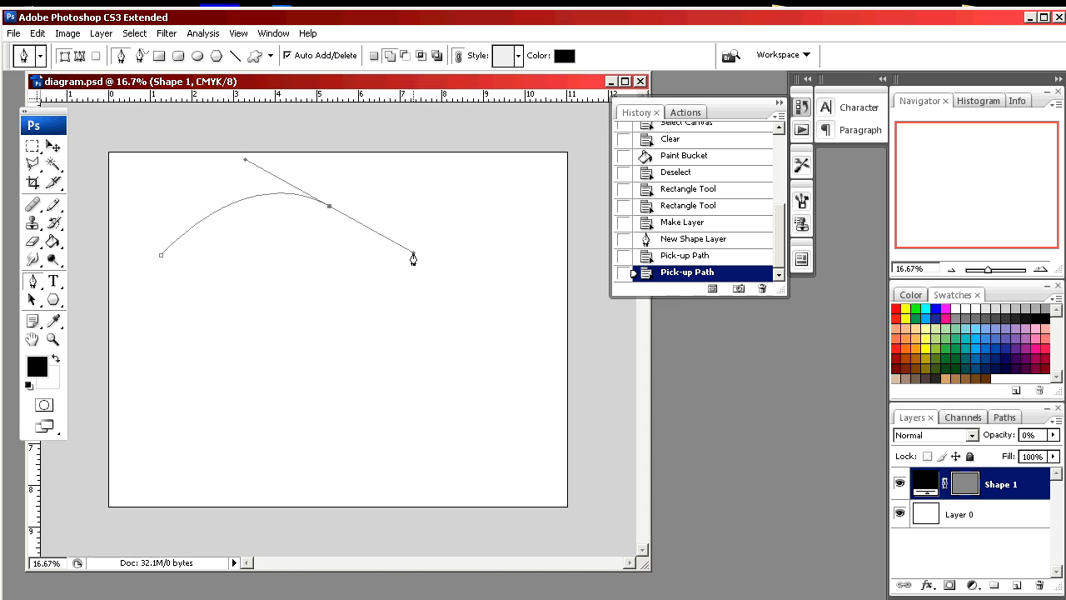